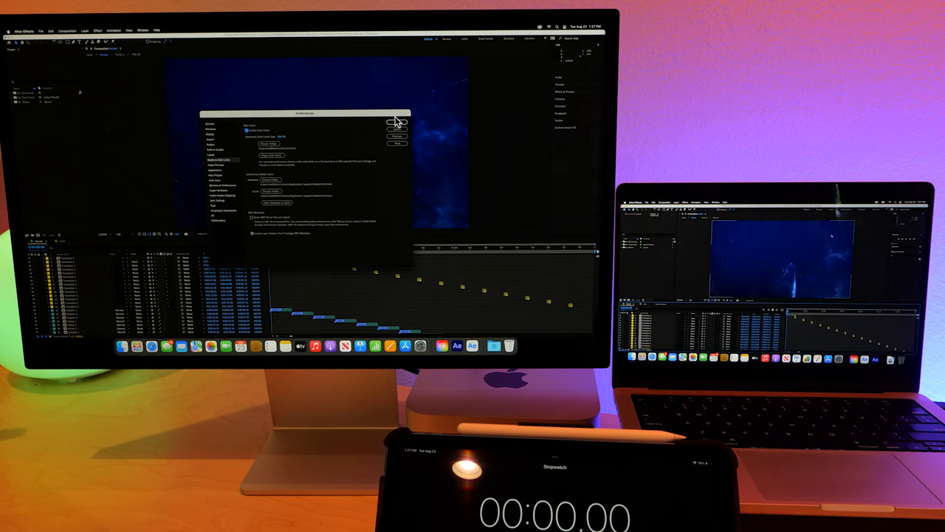
- Confirm the Media & Disk Cache preferences with Enable Disk Cache checked
click(397, 122)
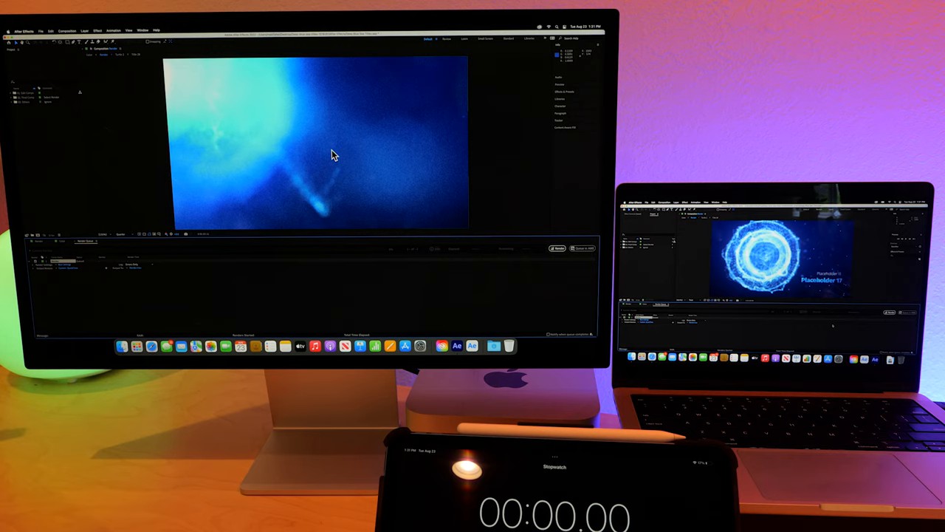
- Add the composition to the Render Queue for export
click(560, 248)
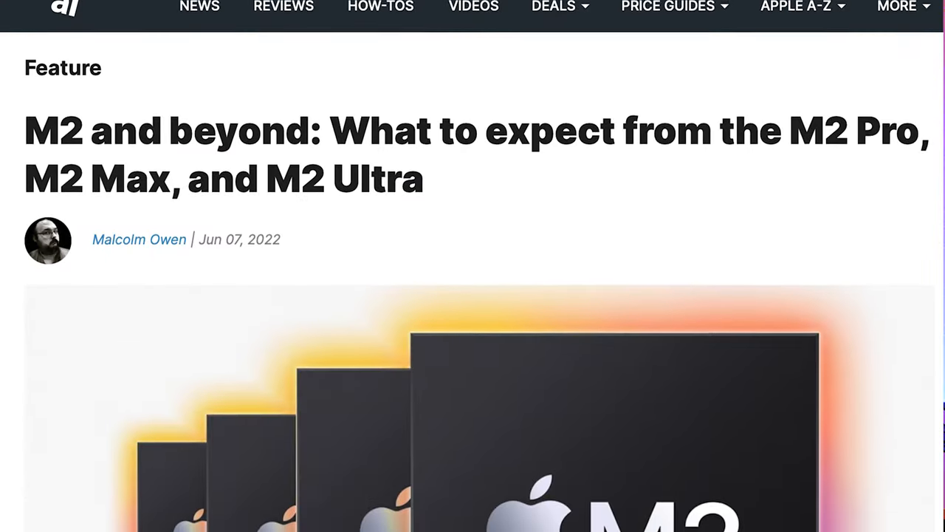
- Scroll down through the AppleInsider article on the M2 Pro, Max and Ultra chips
scroll(down, 3)
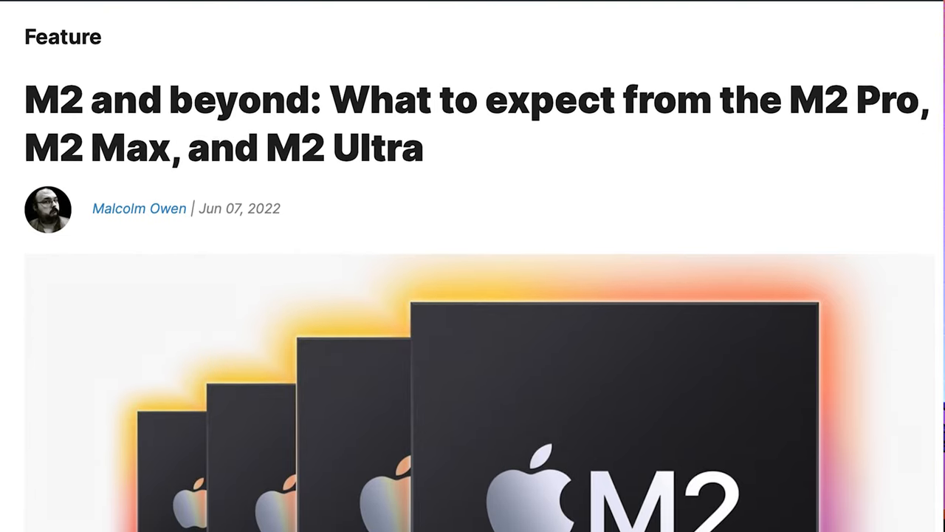
scroll(down, 3)
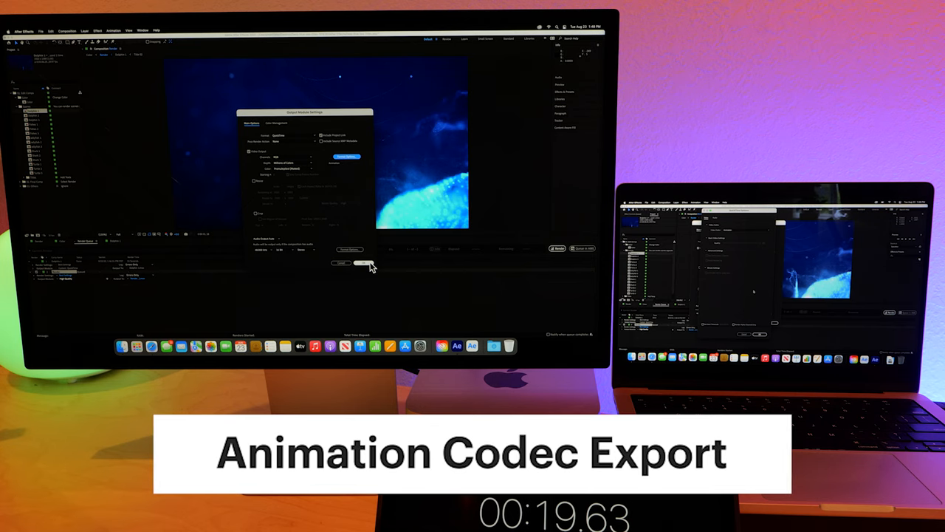
- Confirm output as QuickTime with the Animation codec in Output Module Settings
click(342, 262)
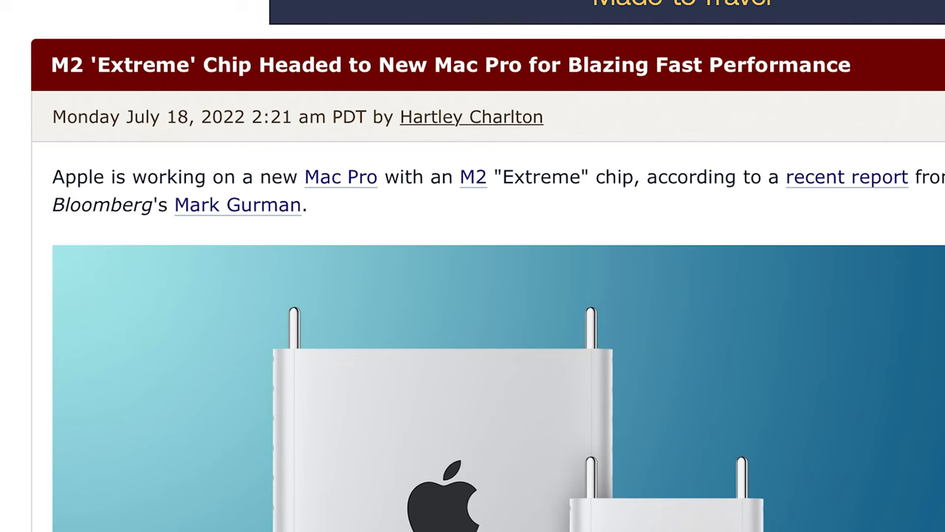
- Bring up the MacRumors article on the M2 Extreme chip for the Mac Pro
click(237, 204)
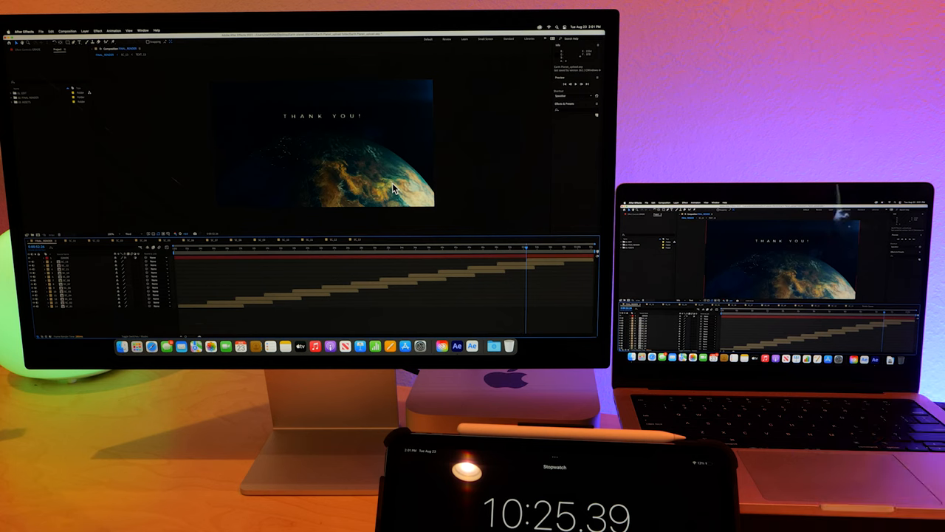
- Play the staggered-layer composition through to its THANK YOU frame
key(space)
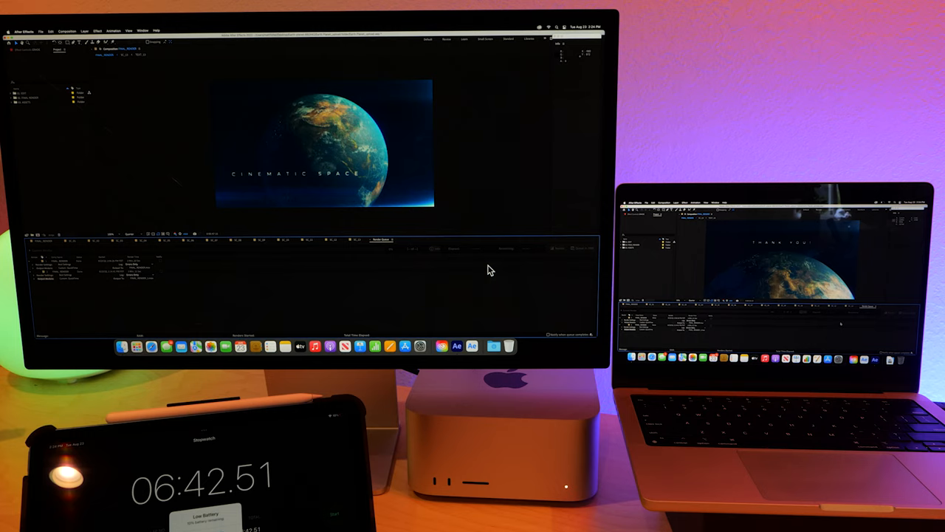
mouse_move(449, 244)
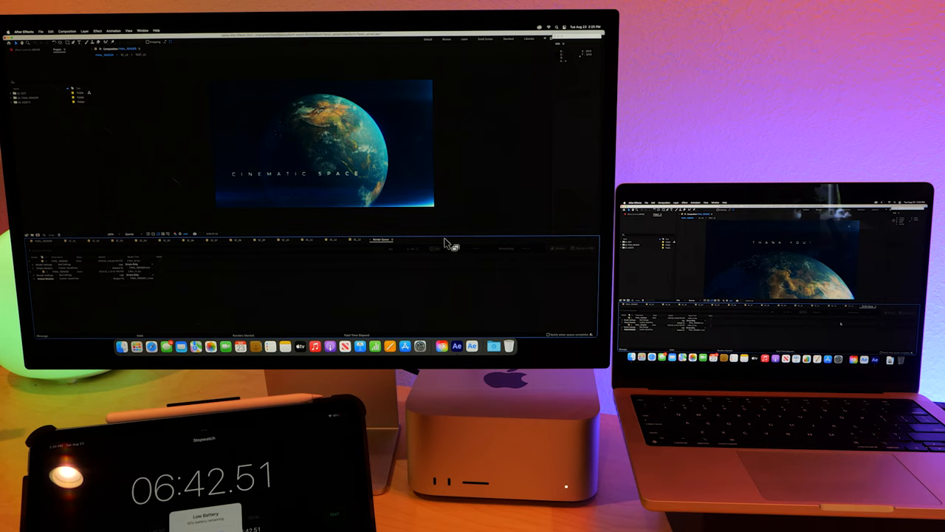